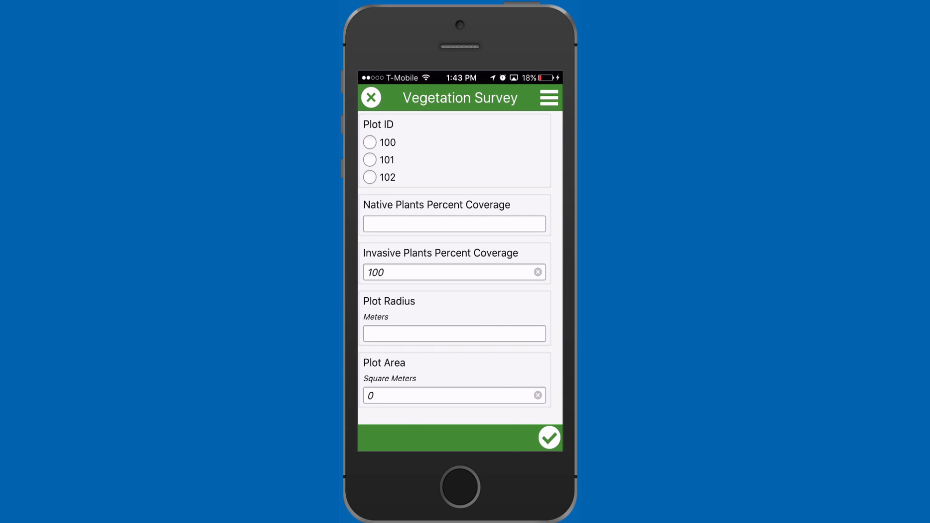
# - Enter native coverage 56 and plot radius 2, so invasive coverage computes as 44
pyautogui.write('56')
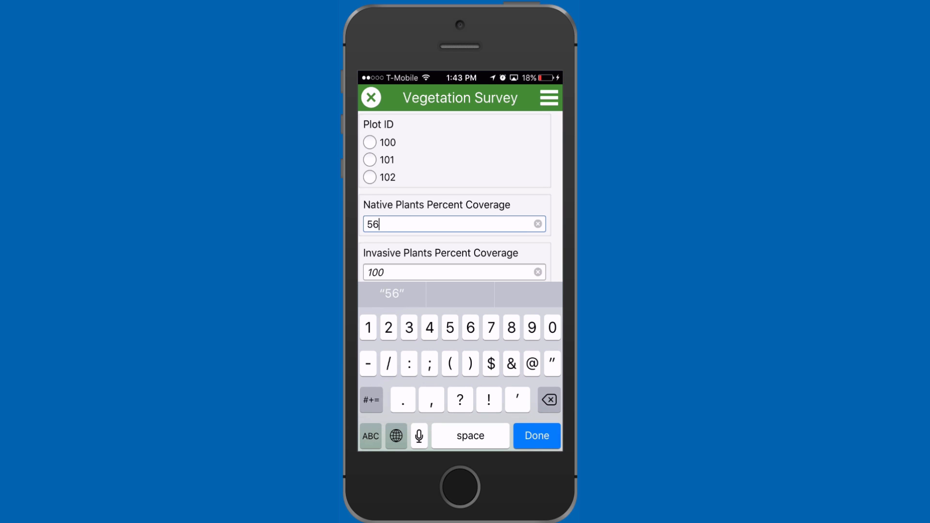
pyautogui.click(535, 435)
pyautogui.write('2')
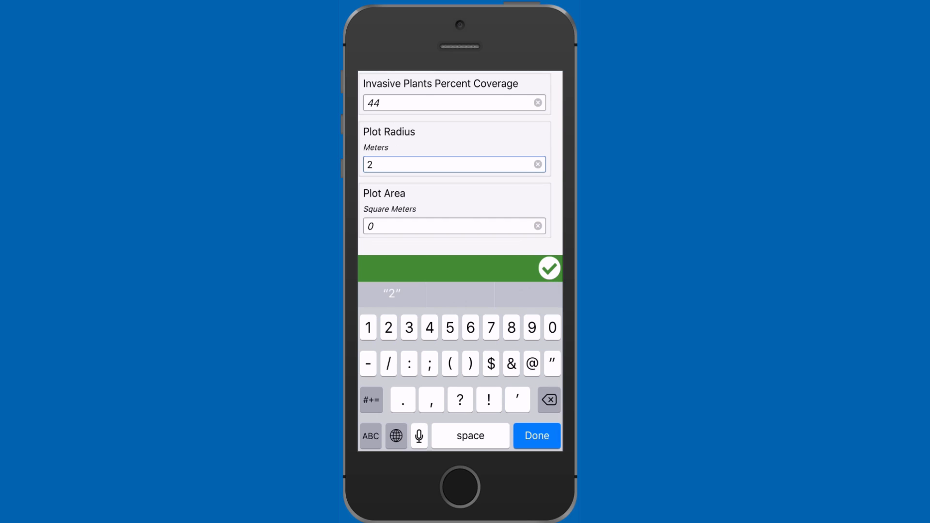
pyautogui.click(535, 435)
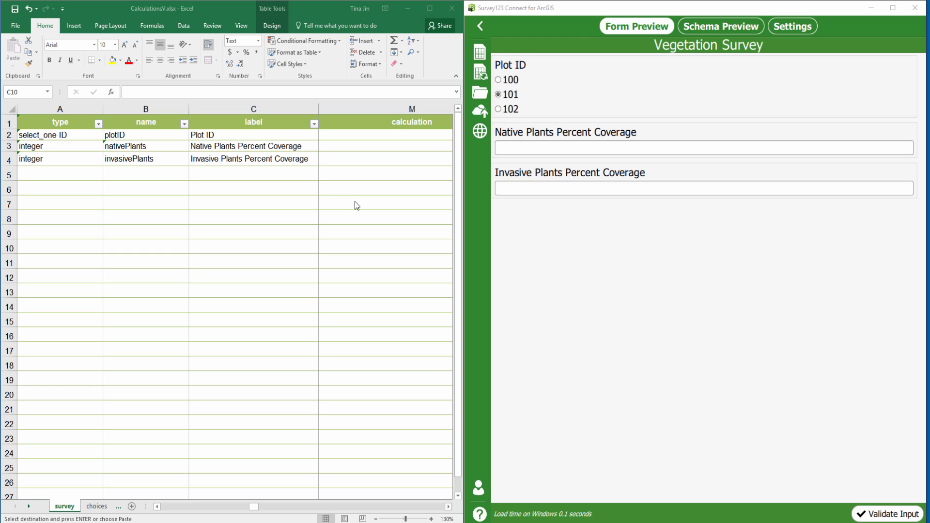
pyautogui.moveTo(199, 173)
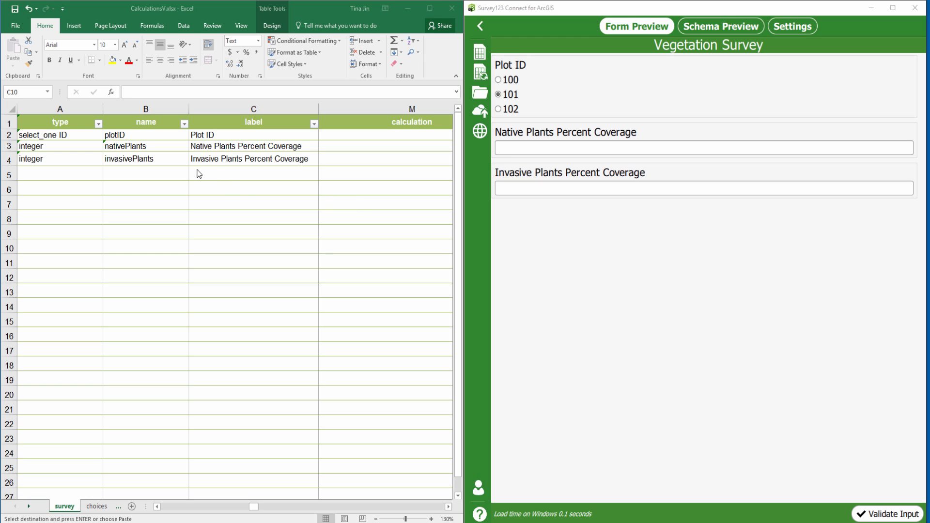
pyautogui.moveTo(294, 170)
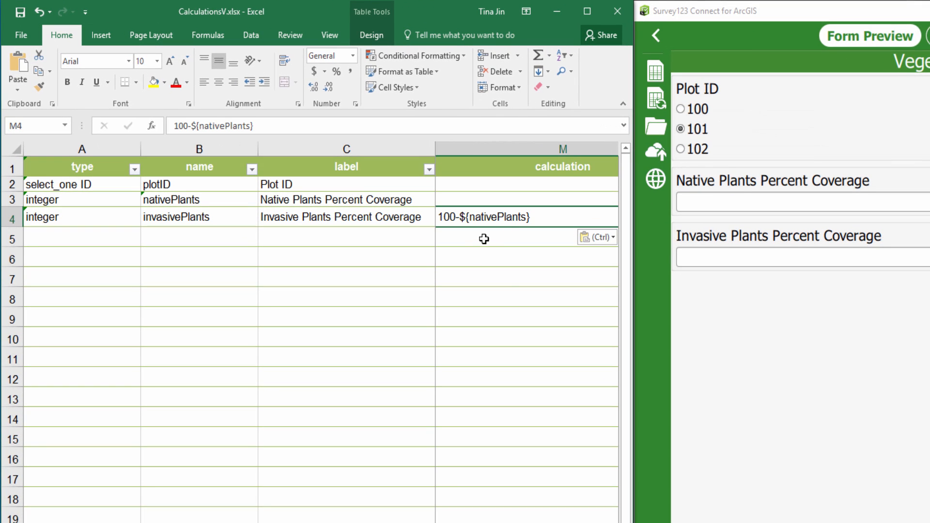
pyautogui.click(528, 238)
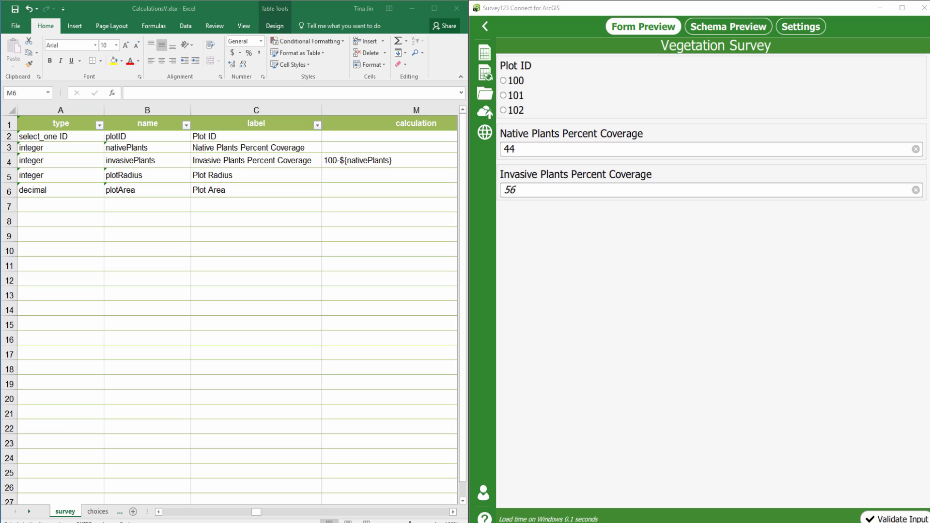
pyautogui.moveTo(366, 362)
pyautogui.write('round(pi()*pow(${plotRadius},2),2)')
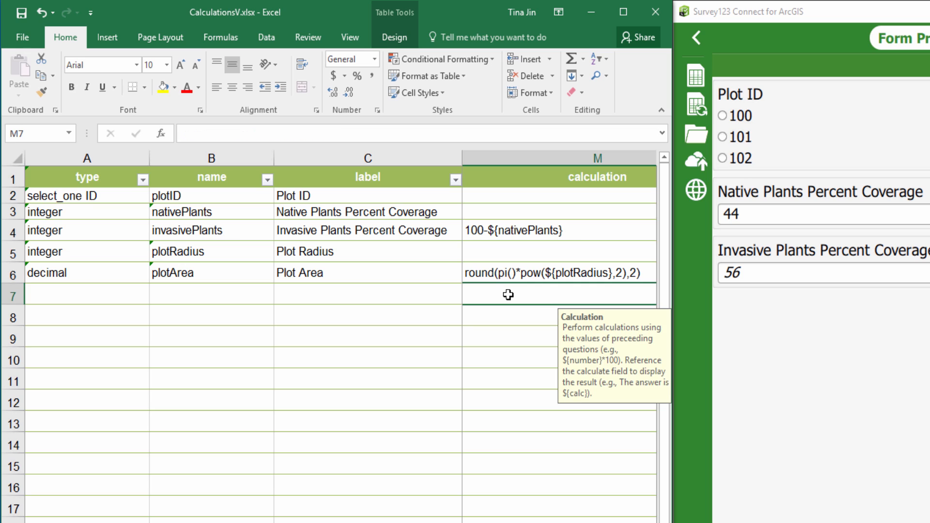
pyautogui.moveTo(83, 285)
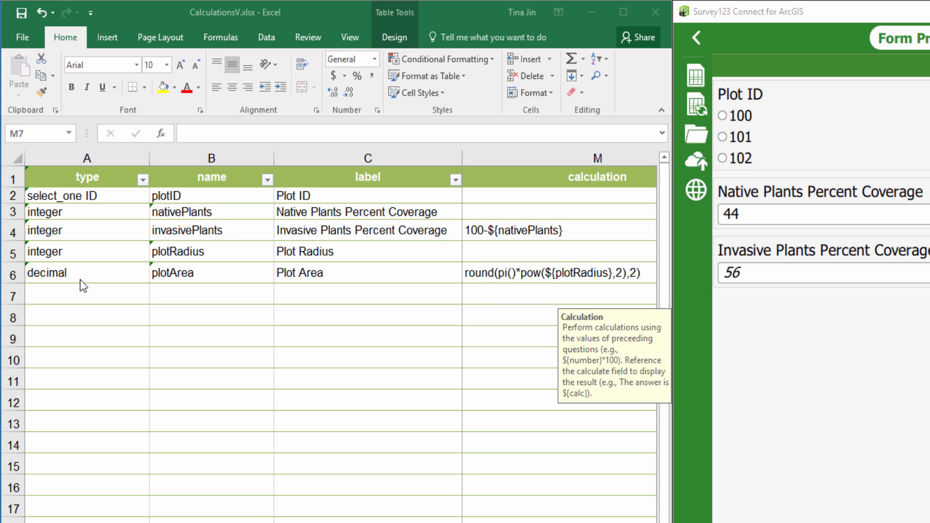